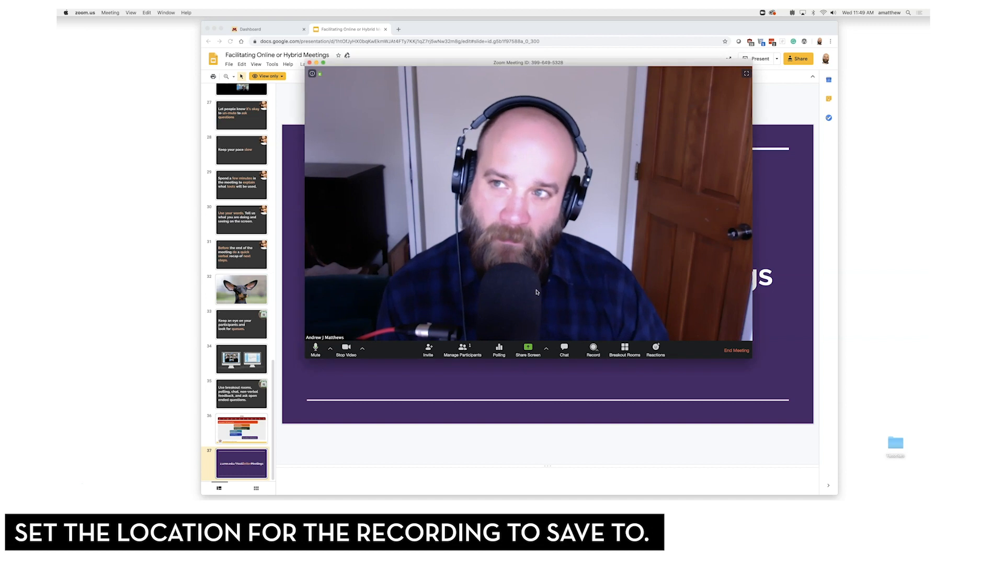
Step: Open Zoom Preferences from the zoom.us menu
{"action": "left_click", "coordinate": [84, 12]}
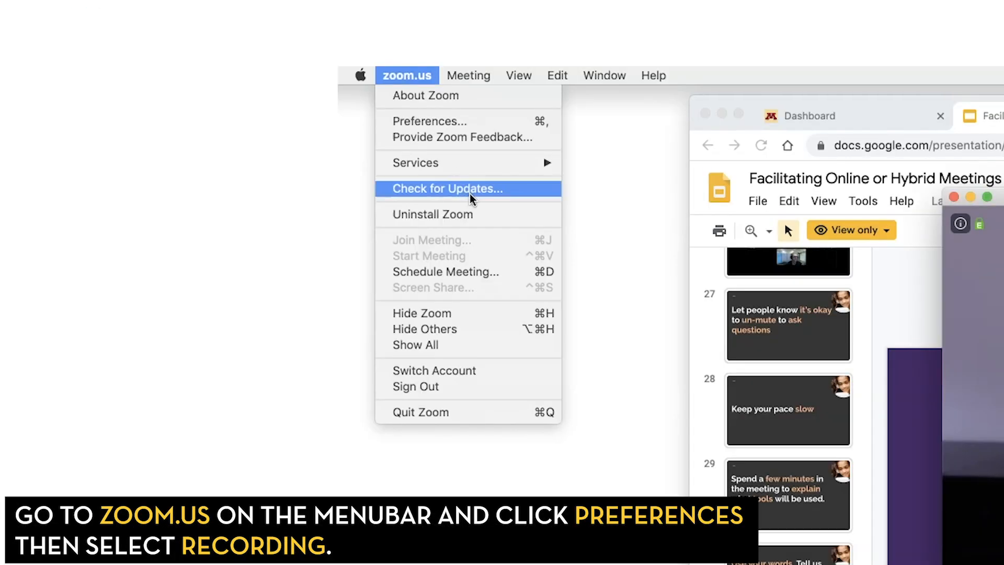
{"action": "mouse_move", "coordinate": [446, 121]}
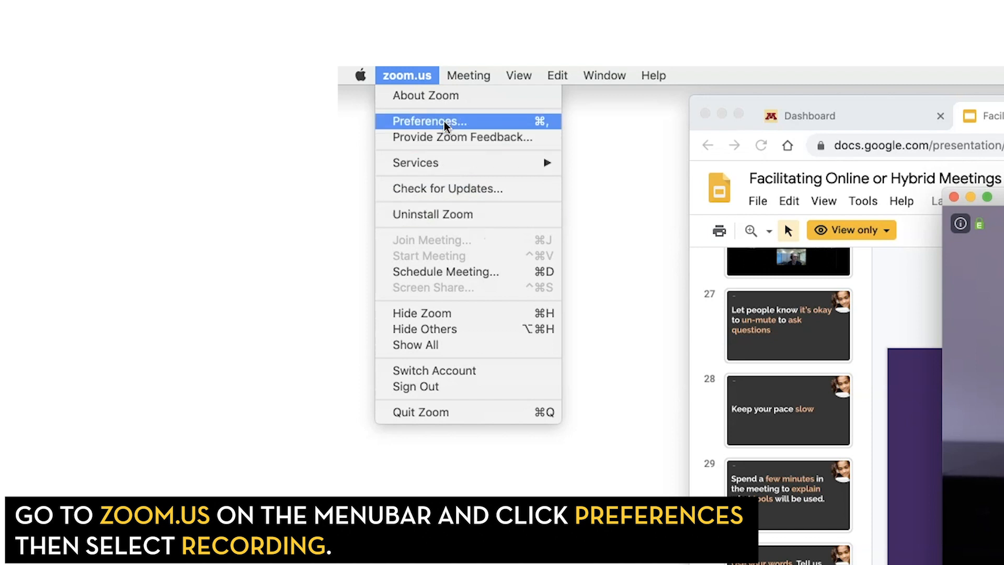
{"action": "left_click", "coordinate": [429, 121]}
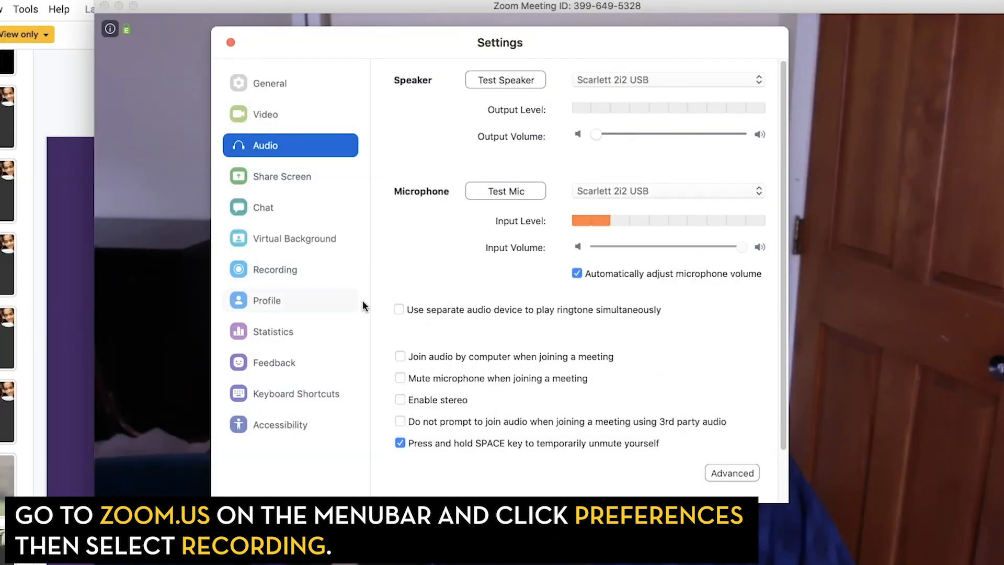
Step: Show the Recording settings page, confirming recordings are stored on the Desktop
{"action": "left_click", "coordinate": [275, 269]}
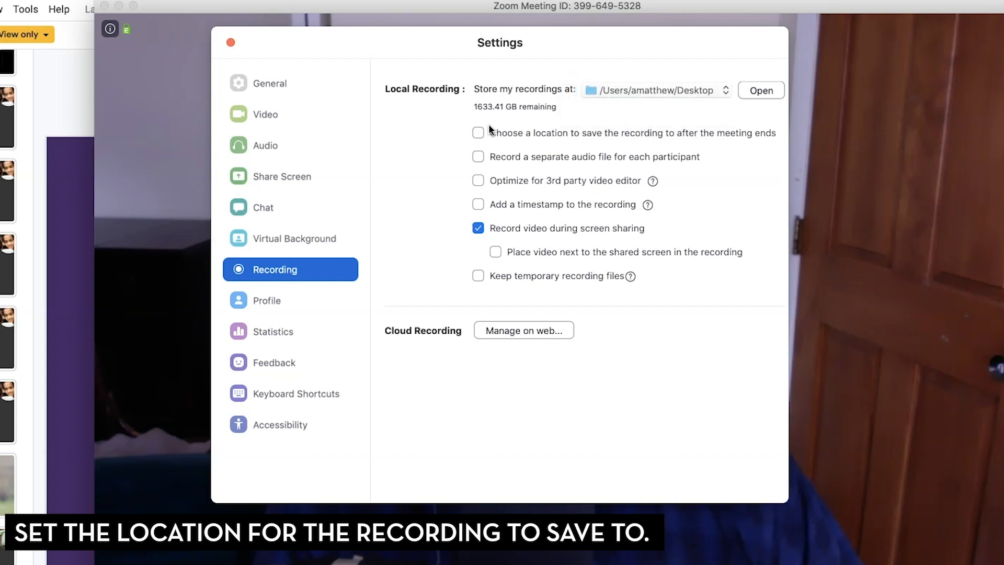
{"action": "mouse_move", "coordinate": [554, 142]}
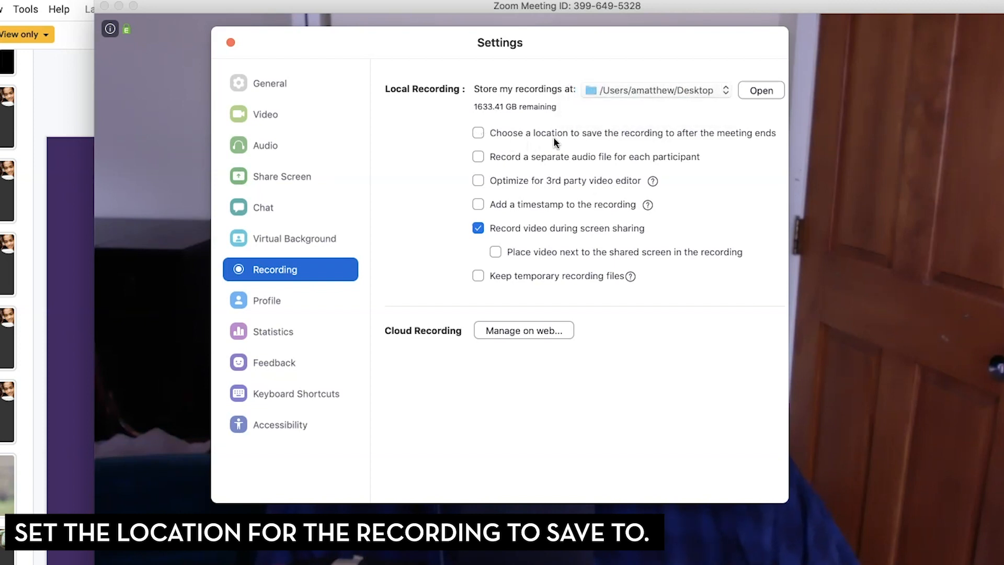
{"action": "mouse_move", "coordinate": [685, 143]}
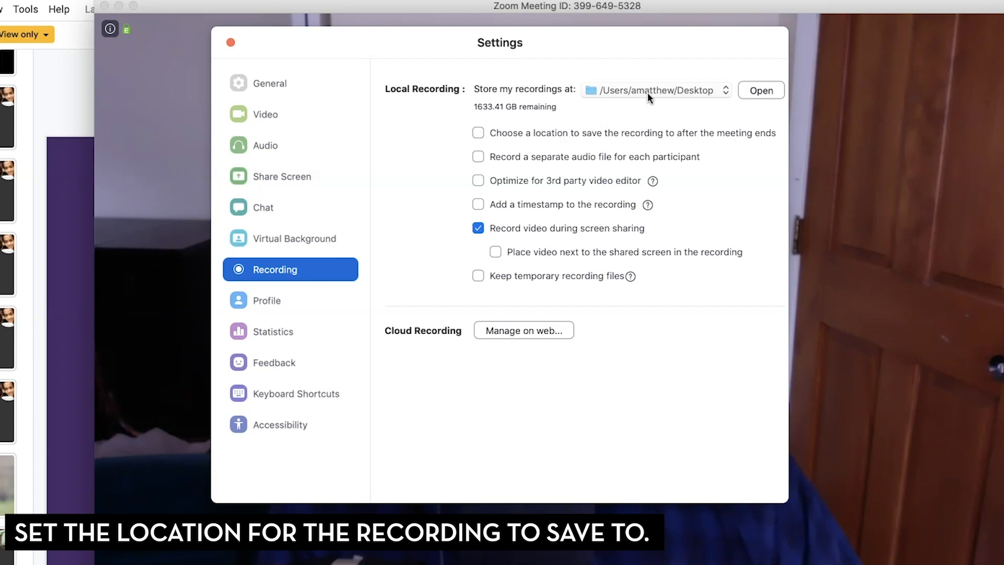
{"action": "mouse_move", "coordinate": [619, 119]}
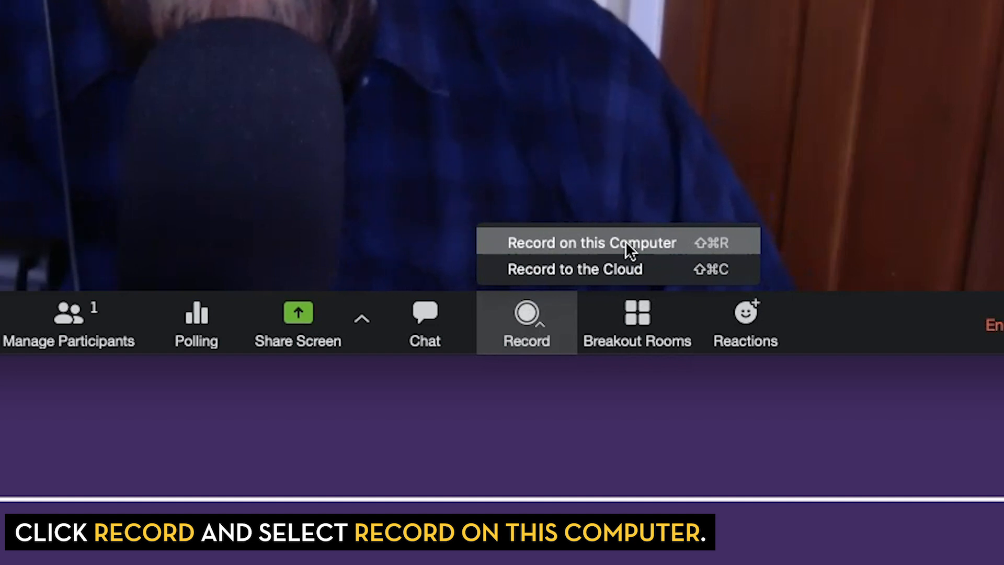
{"action": "mouse_move", "coordinate": [670, 268]}
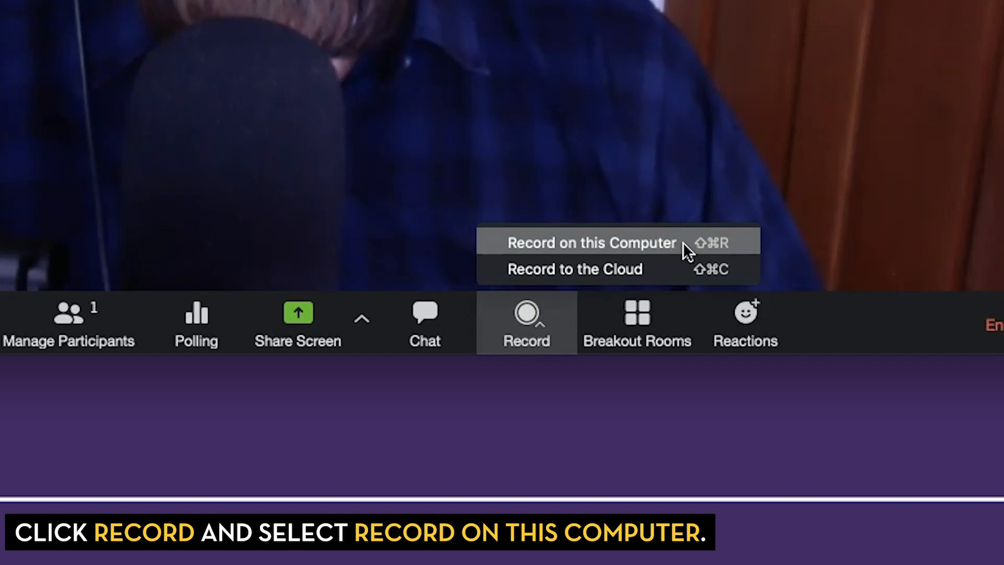
{"action": "mouse_move", "coordinate": [674, 272]}
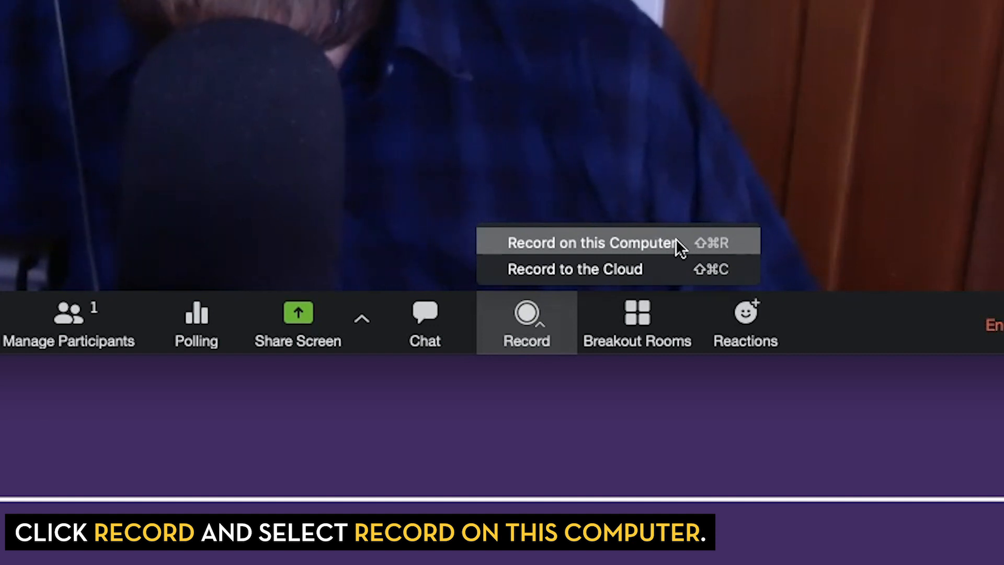
Step: Start recording the meeting to this computer
{"action": "left_click", "coordinate": [590, 242]}
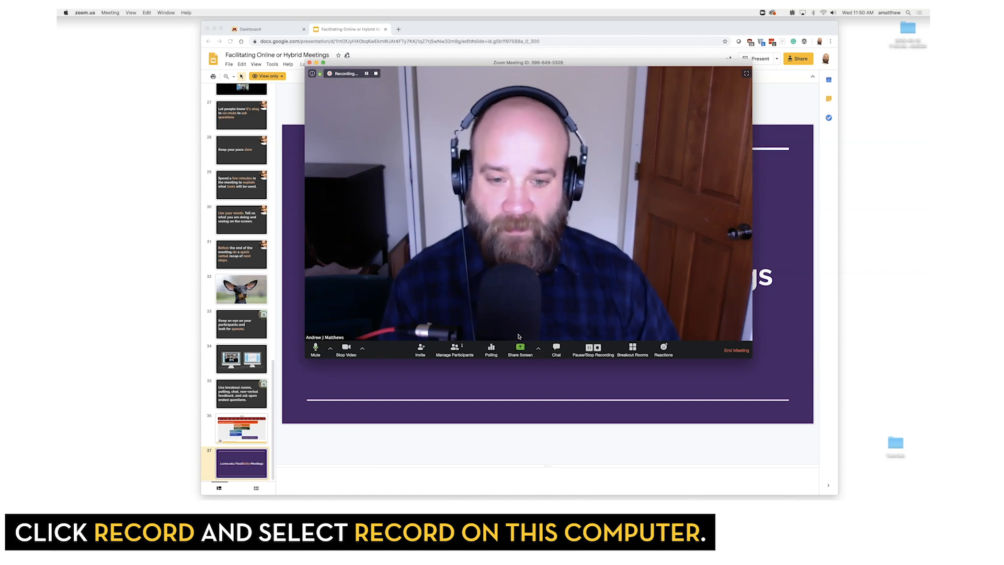
Step: Share the Google Chrome window showing the Google Slides presentation
{"action": "left_click", "coordinate": [519, 349]}
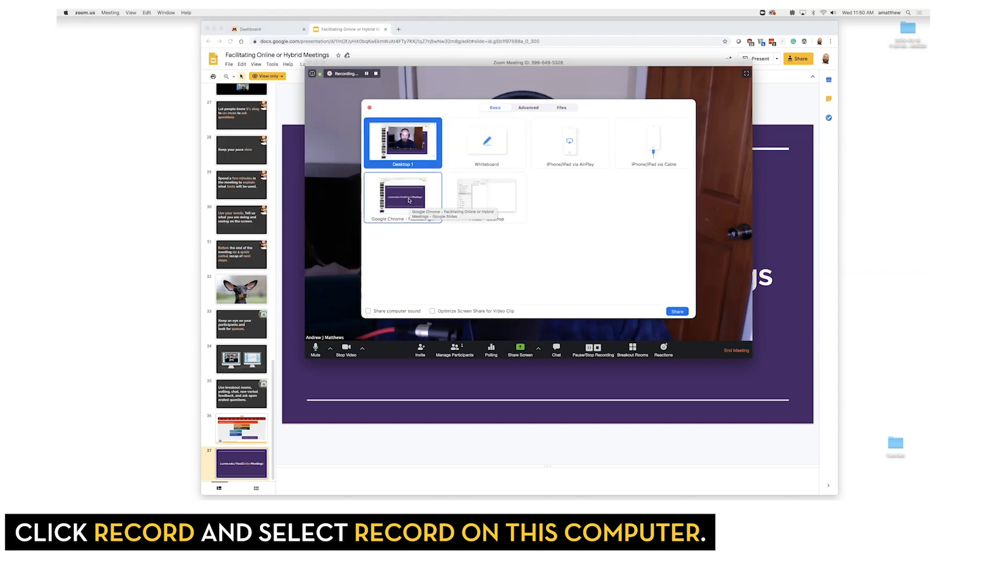
{"action": "left_click", "coordinate": [402, 197]}
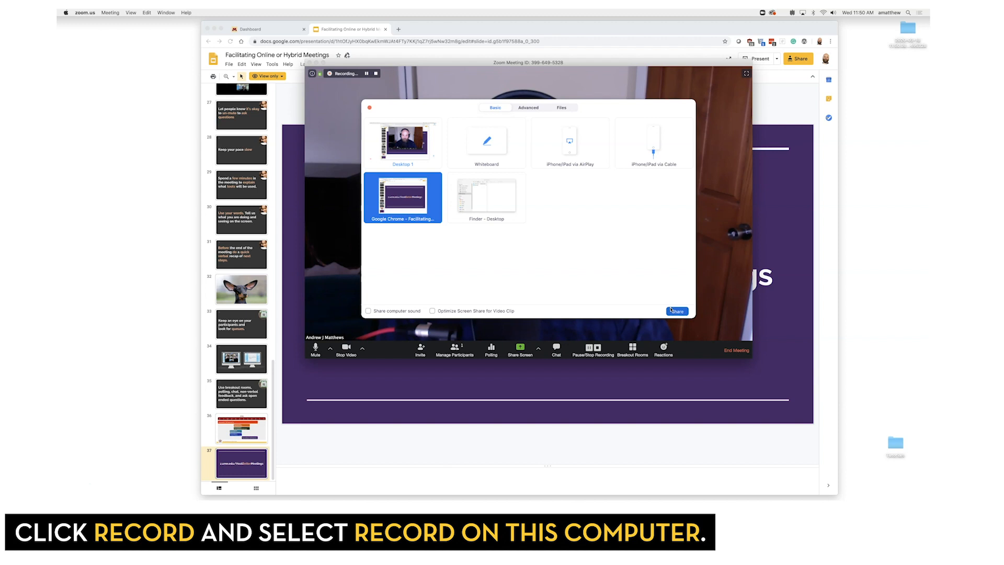
{"action": "left_click", "coordinate": [676, 311]}
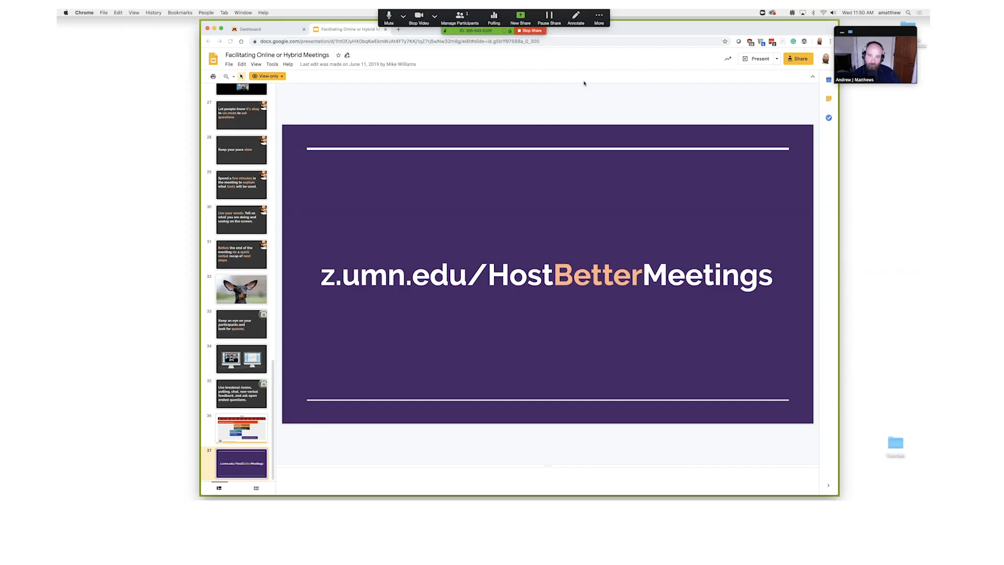
{"action": "mouse_move", "coordinate": [574, 60]}
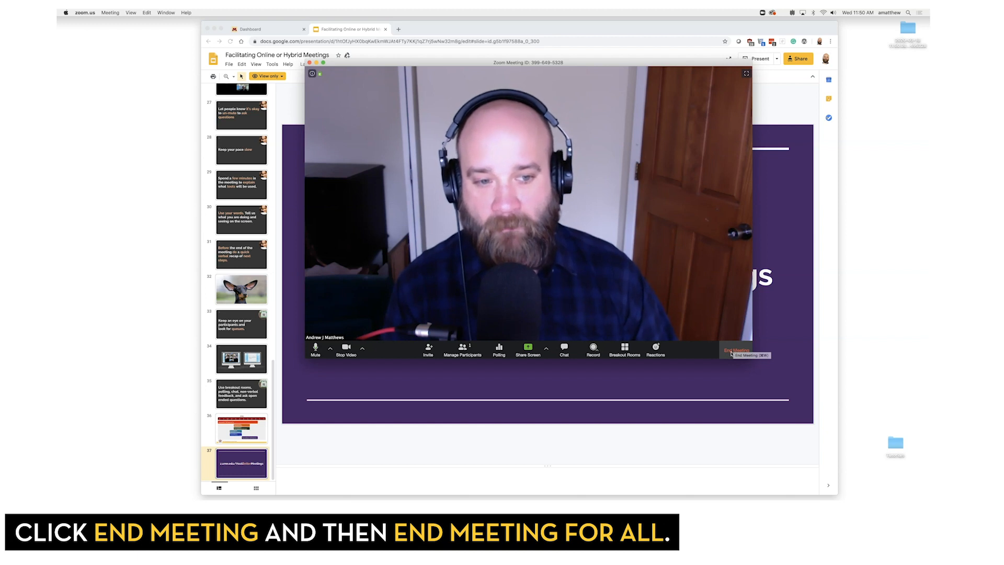
Step: End the meeting for all participants so the recording converts
{"action": "left_click", "coordinate": [735, 350]}
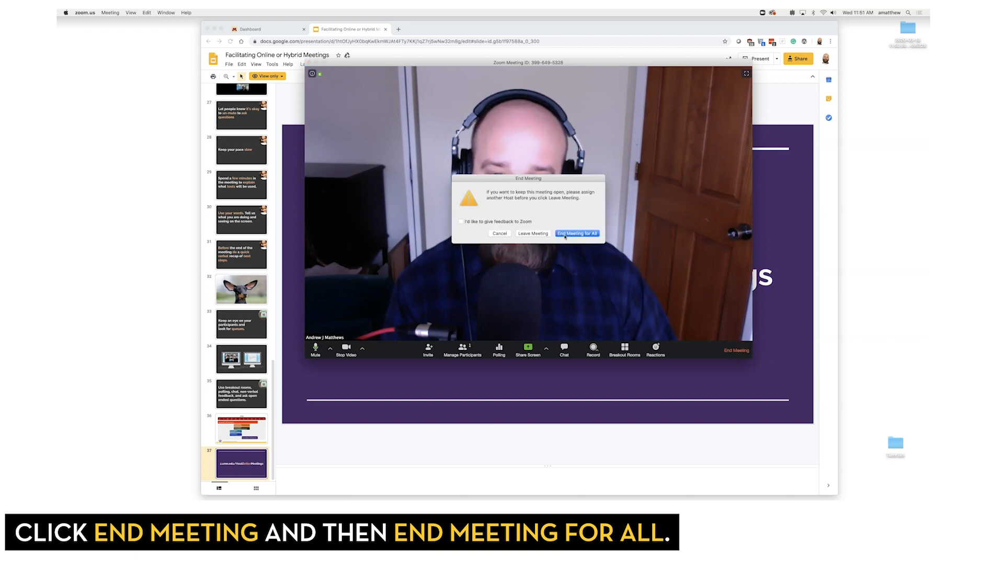
{"action": "left_click", "coordinate": [576, 233]}
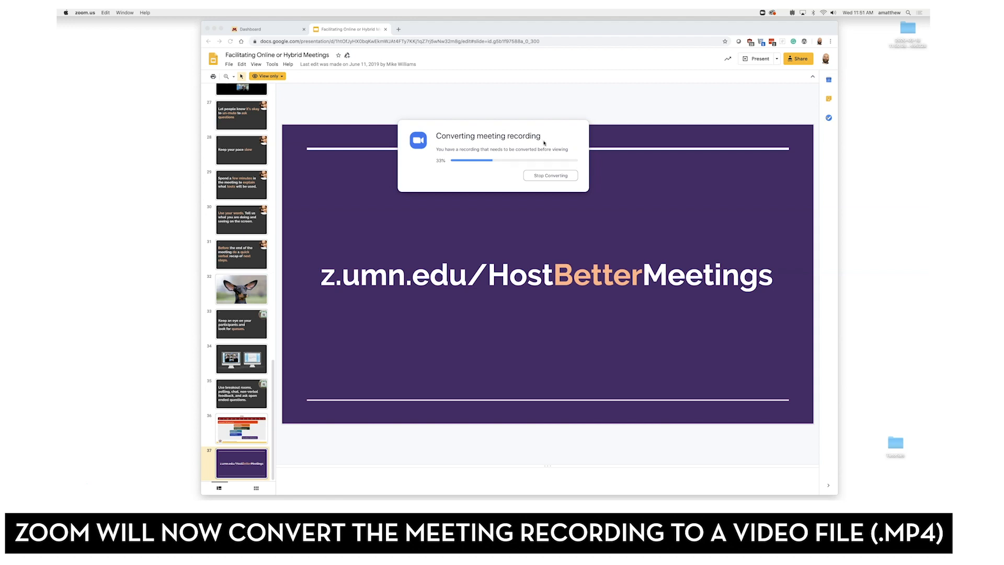
{"action": "mouse_move", "coordinate": [559, 139]}
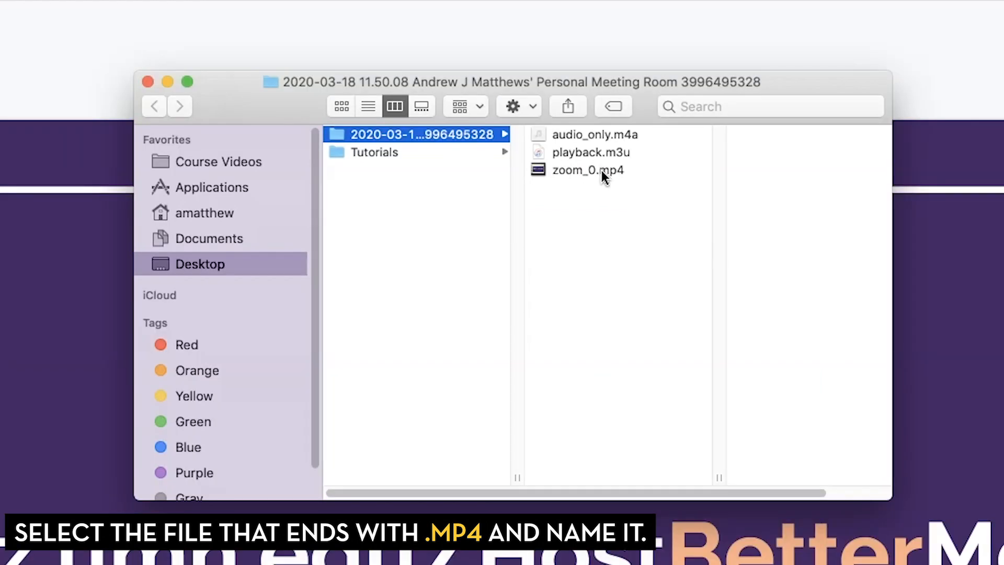
{"action": "mouse_move", "coordinate": [589, 140]}
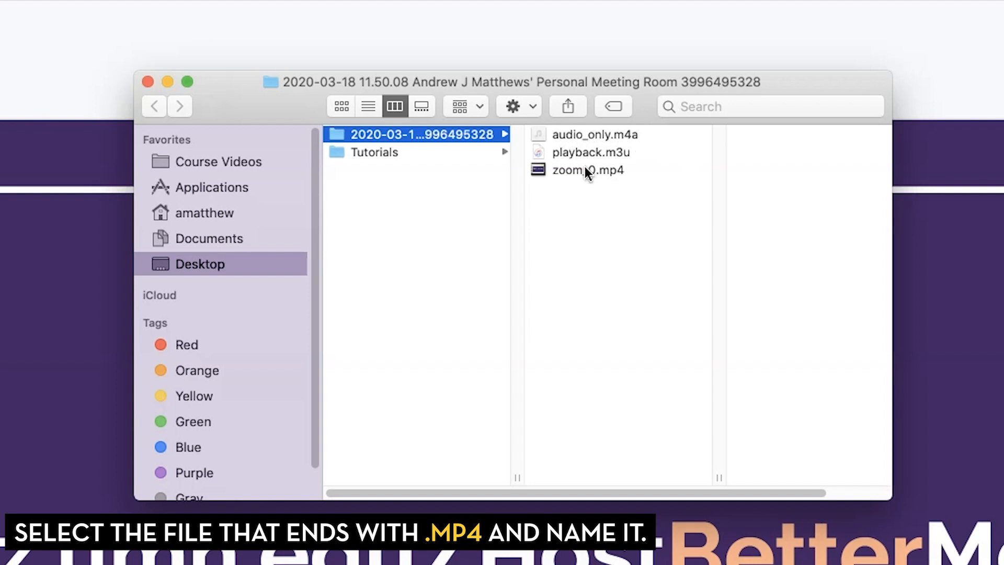
Step: Rename zoom_0.mp4 to 'week 1_lecture 2.mp4'
{"action": "left_click", "coordinate": [587, 169]}
{"action": "type", "text": "week 1"}
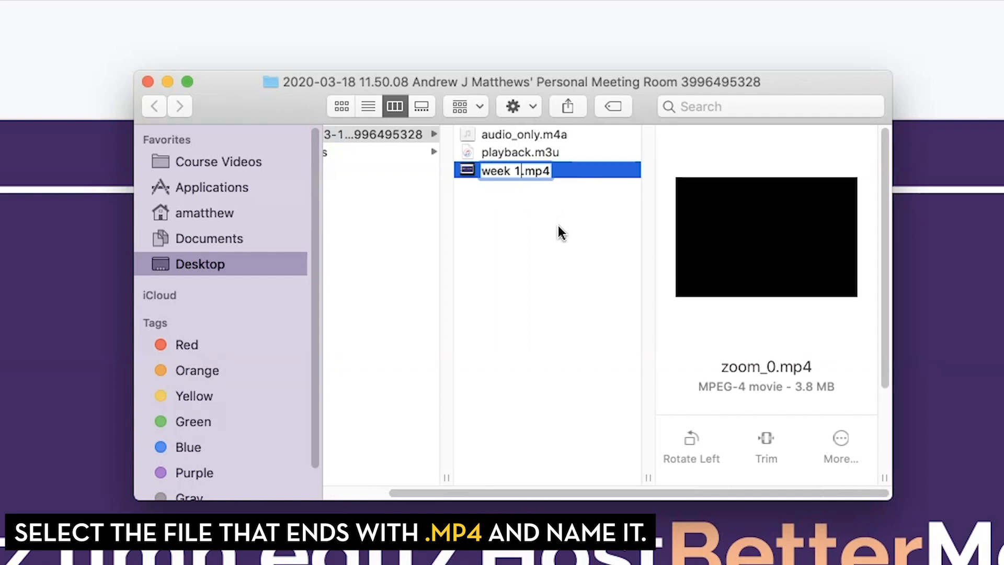
{"action": "type", "text": "_lecture 2"}
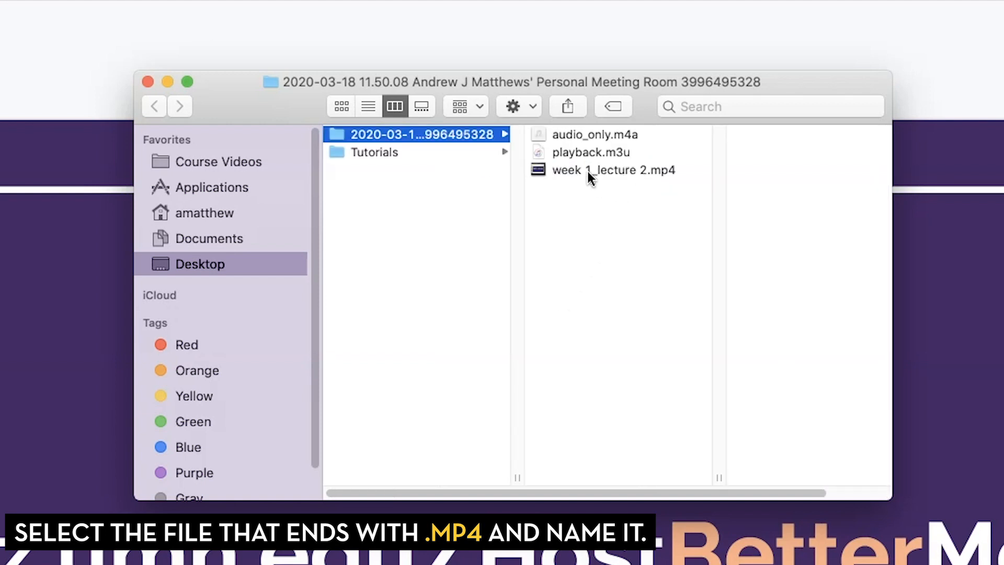
{"action": "mouse_move", "coordinate": [629, 175]}
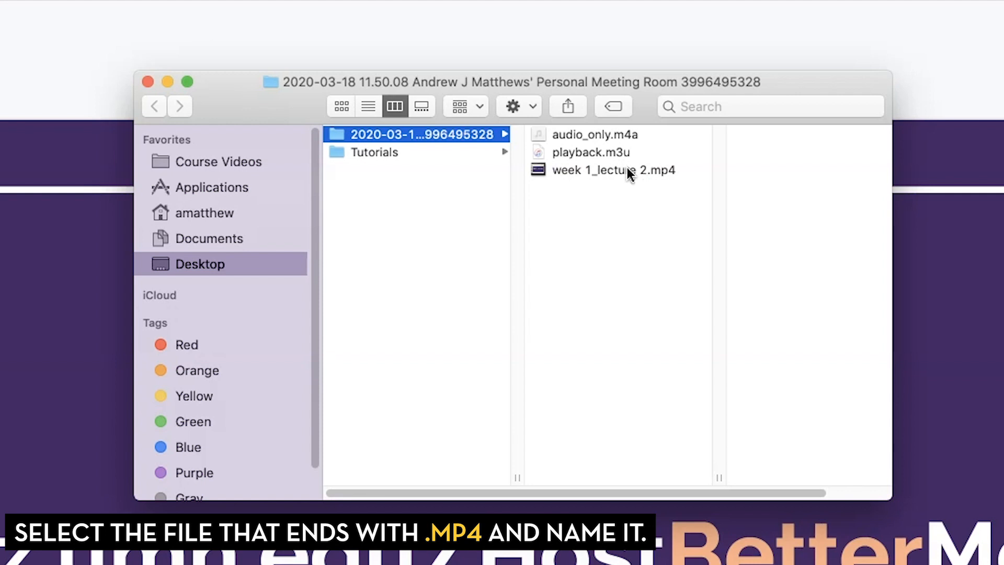
{"action": "mouse_move", "coordinate": [605, 179]}
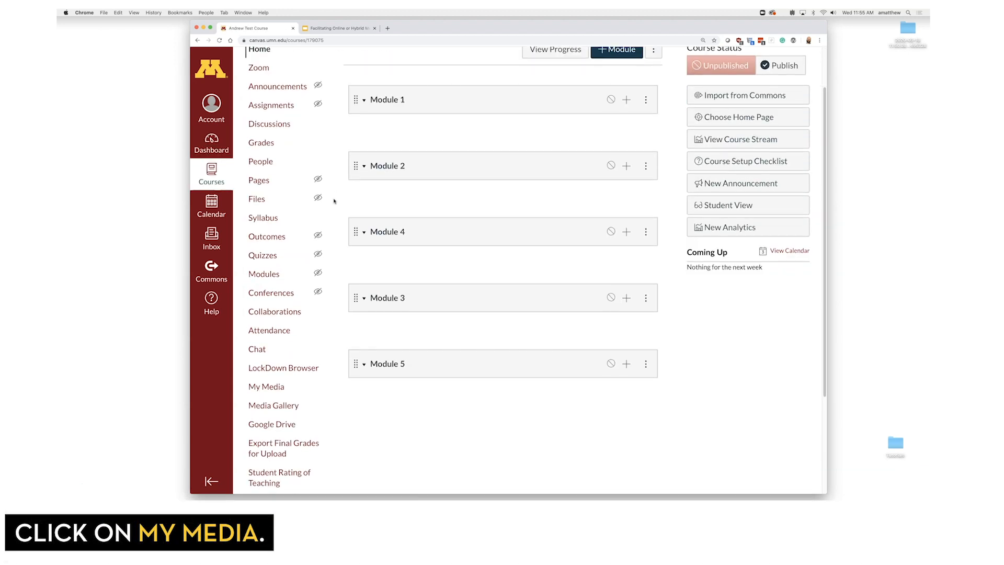
Step: Go to My Media from the Canvas course navigation
{"action": "scroll", "scroll_direction": "down", "scroll_amount": 3}
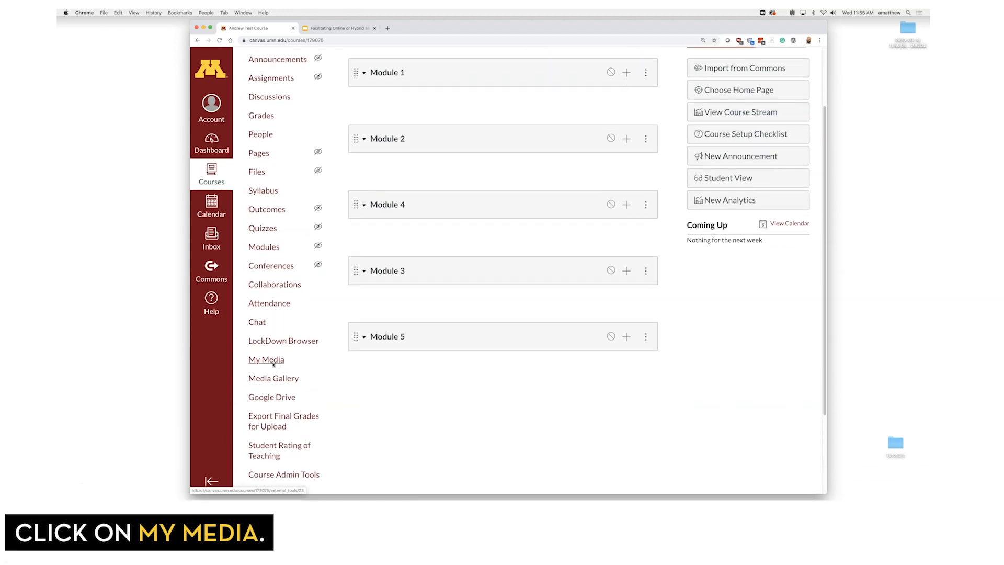
{"action": "left_click", "coordinate": [265, 359]}
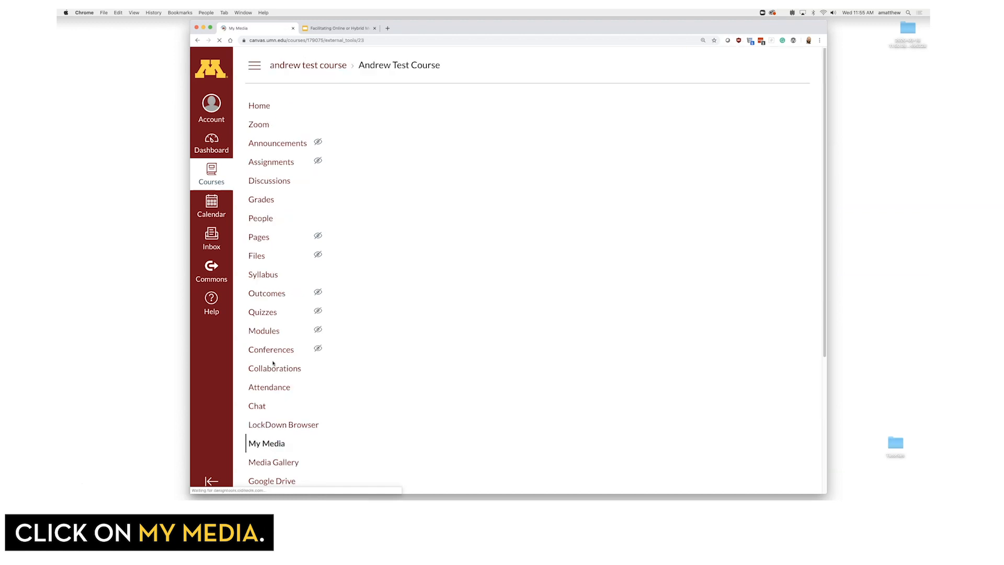
{"action": "left_click", "coordinate": [267, 443]}
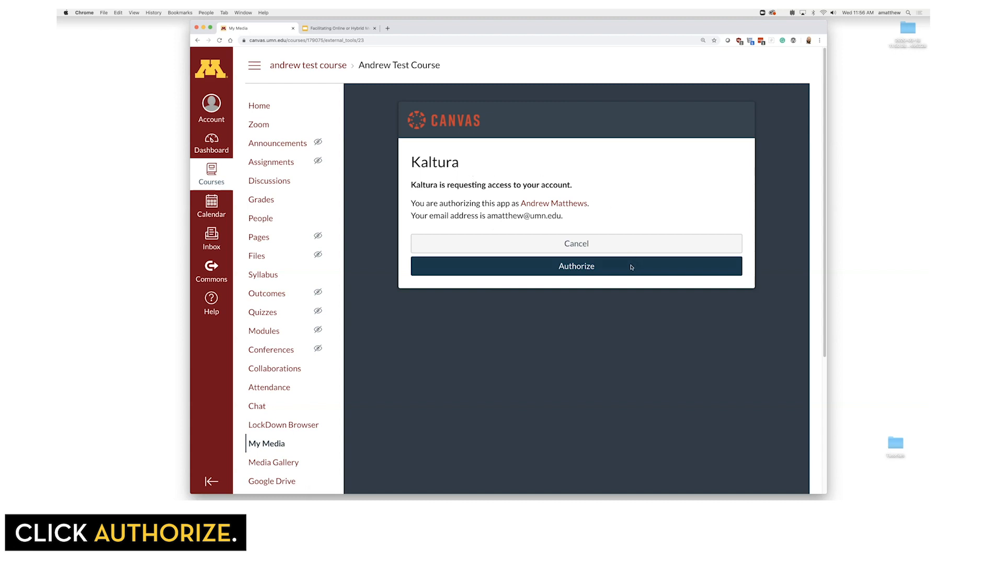
Step: Authorize Kaltura access, then choose Add New > Upload New Media
{"action": "left_click", "coordinate": [576, 266]}
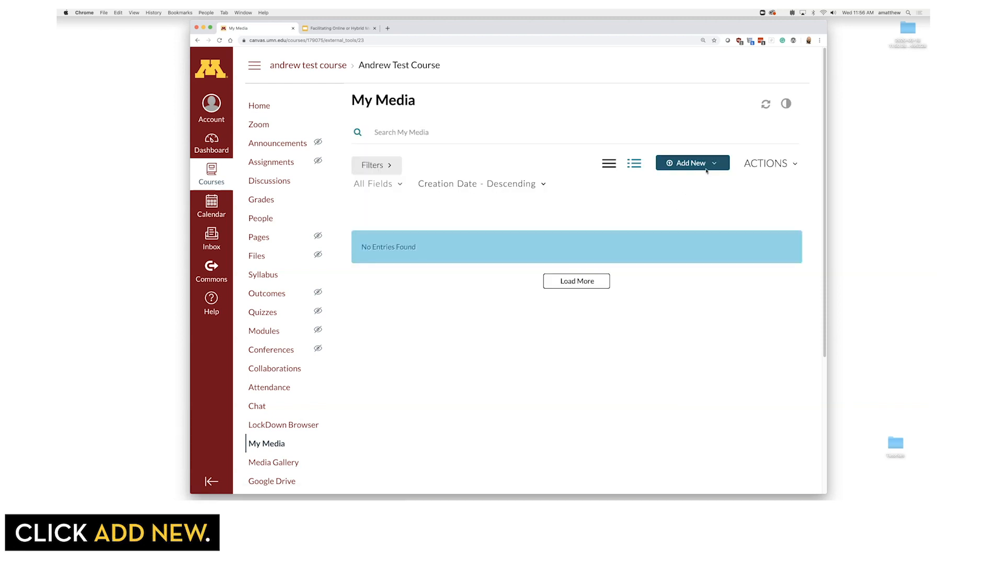
{"action": "left_click", "coordinate": [691, 163]}
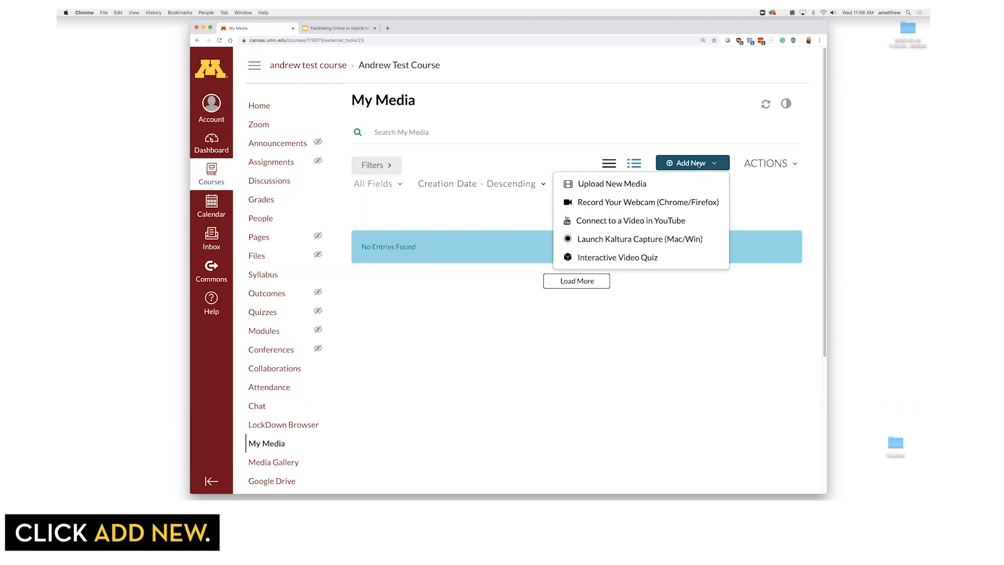
{"action": "mouse_move", "coordinate": [611, 184]}
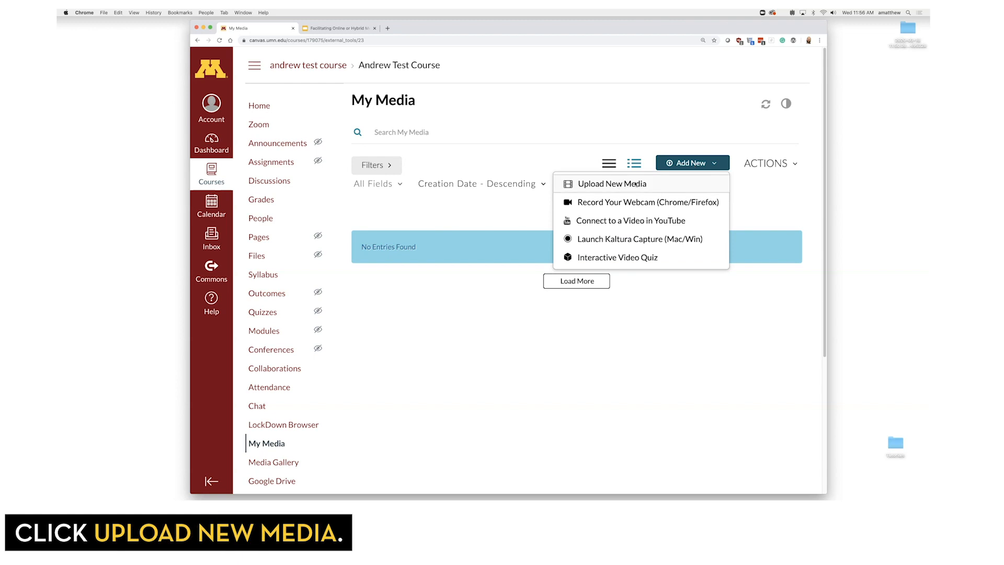
{"action": "left_click", "coordinate": [610, 183]}
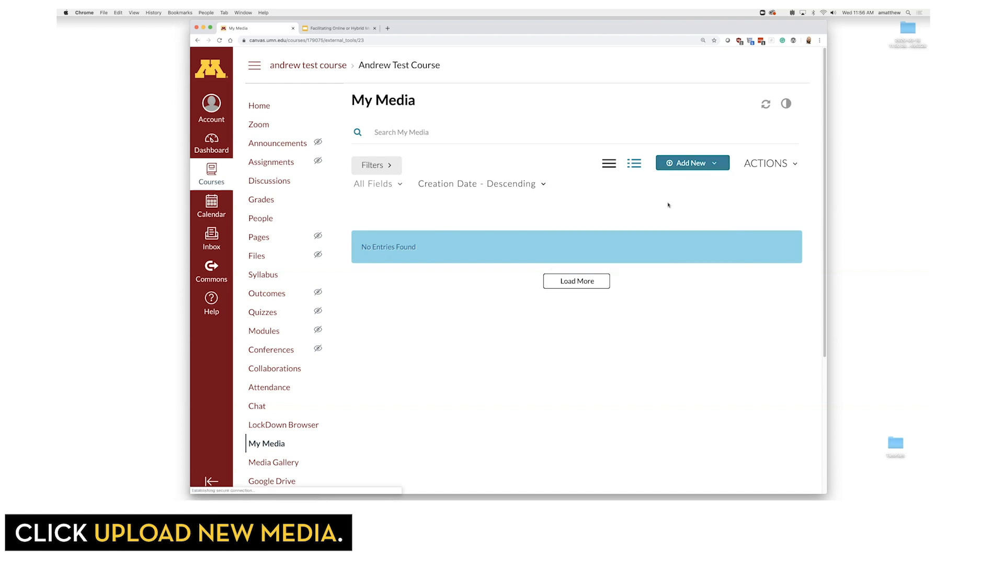
{"action": "left_click", "coordinate": [691, 163]}
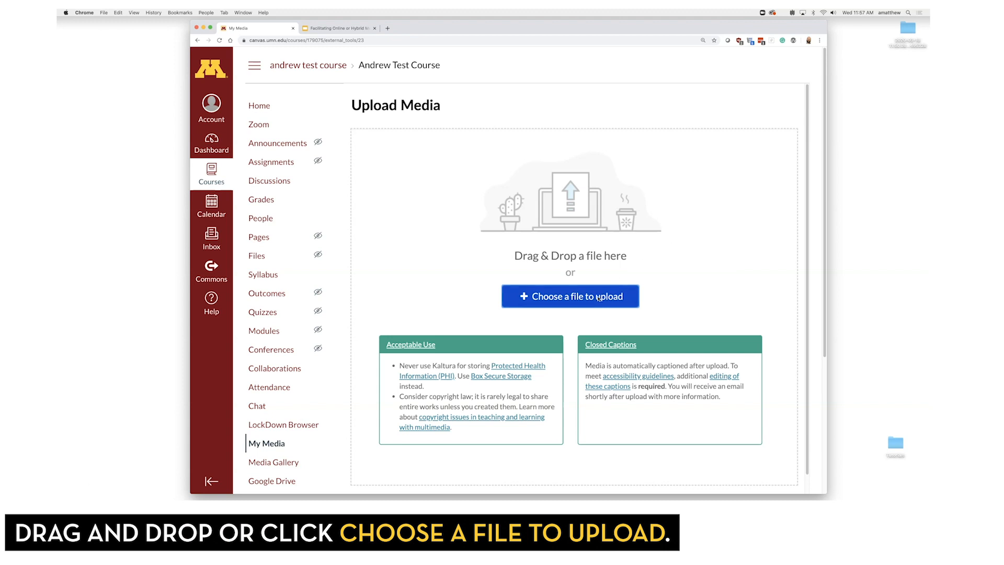
Step: Upload the 'week 1_lecture 2' video file to My Media
{"action": "left_click", "coordinate": [570, 296]}
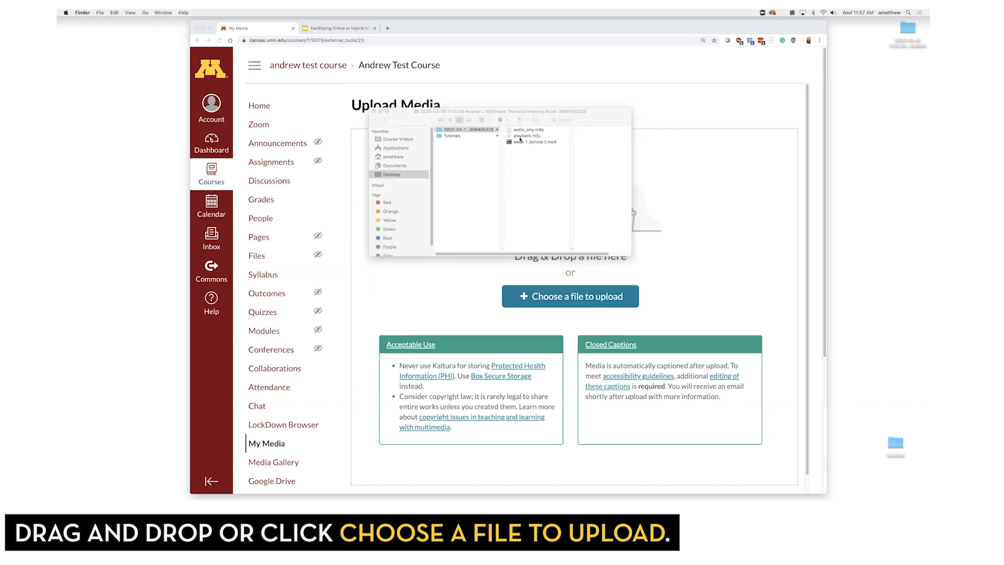
{"action": "left_click", "coordinate": [537, 153]}
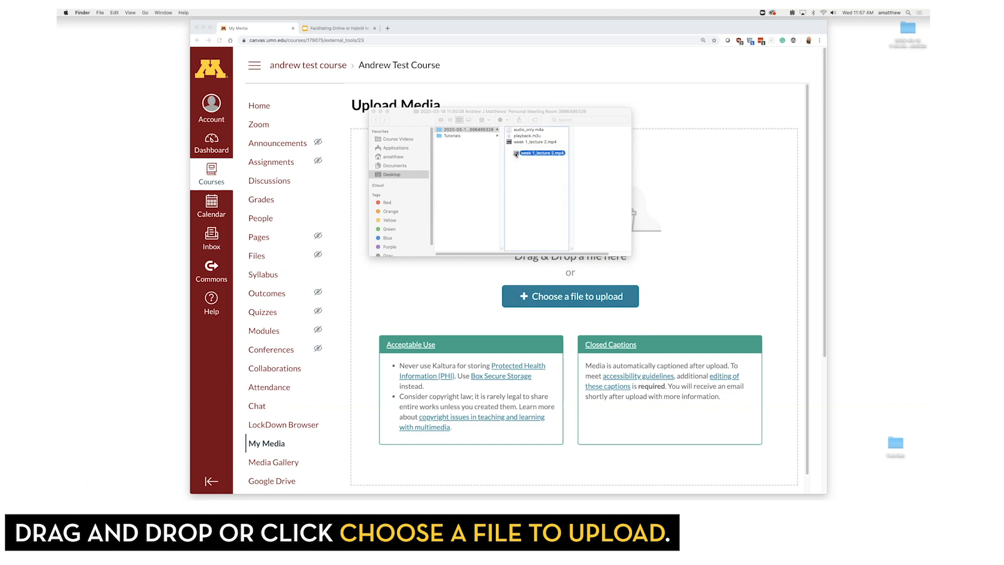
{"action": "left_click_drag", "start_coordinate": [516, 154], "coordinate": [677, 226]}
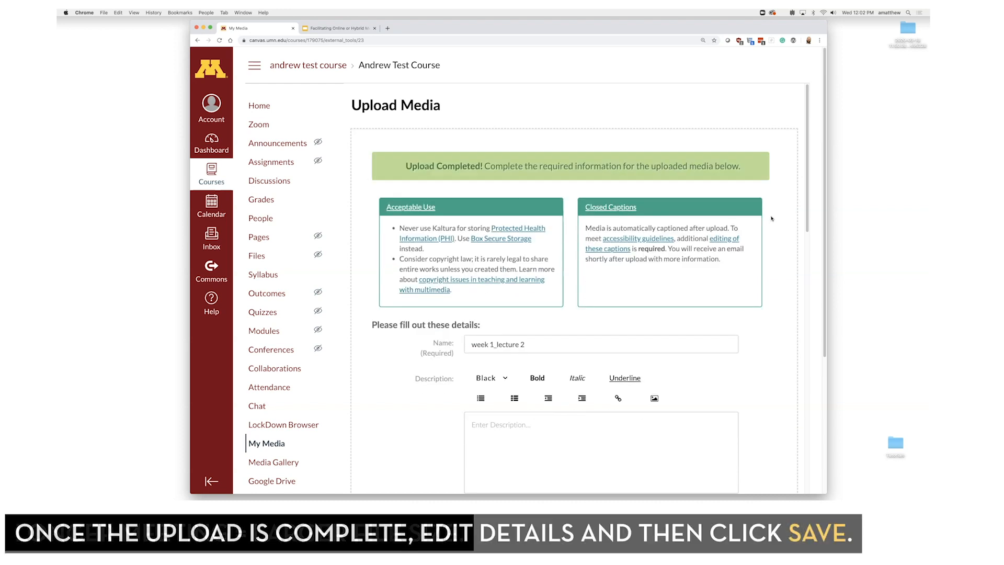
Step: Save the week 1_lecture 2 video details with visibility left Private
{"action": "scroll", "scroll_direction": "down", "scroll_amount": 3}
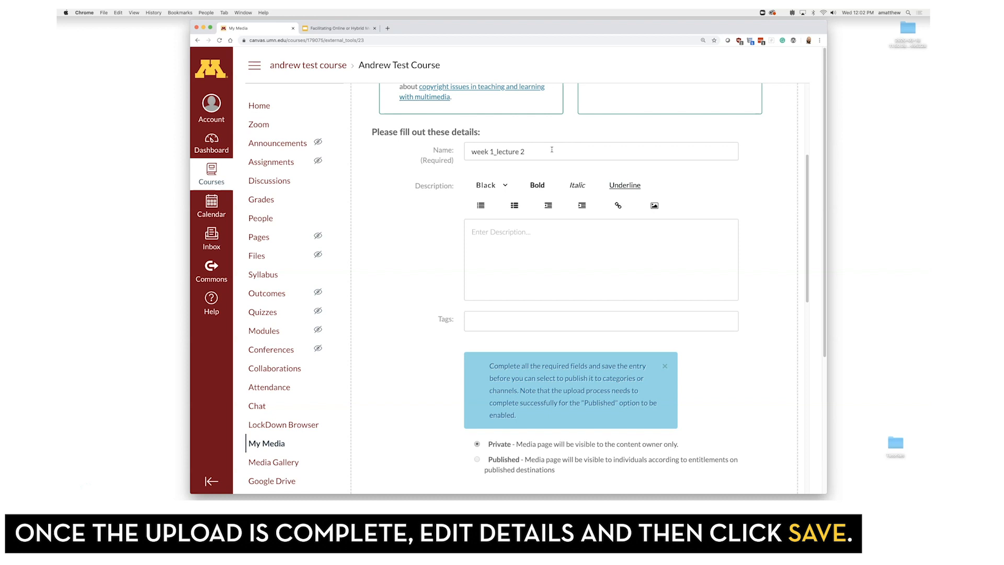
{"action": "mouse_move", "coordinate": [549, 251]}
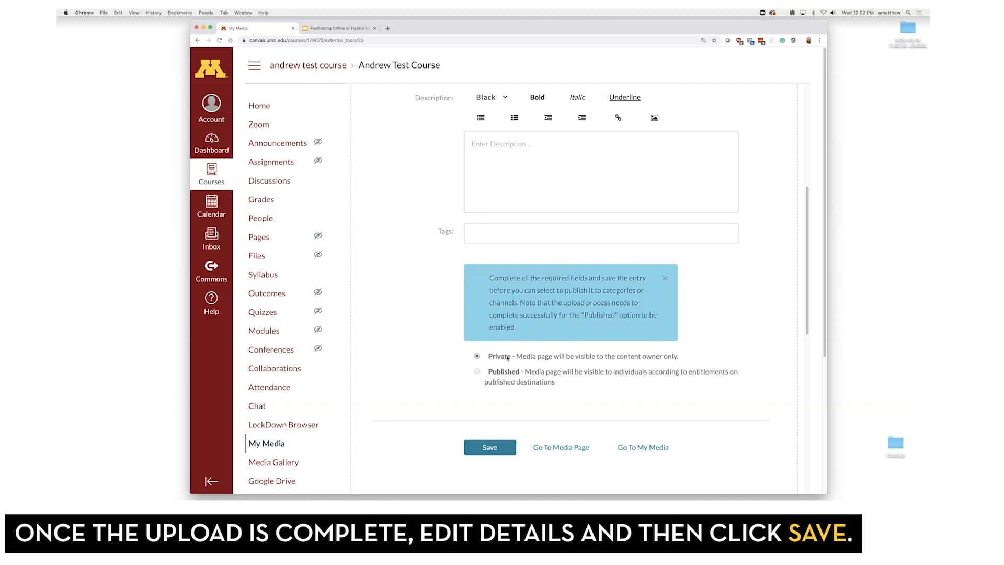
{"action": "mouse_move", "coordinate": [559, 333]}
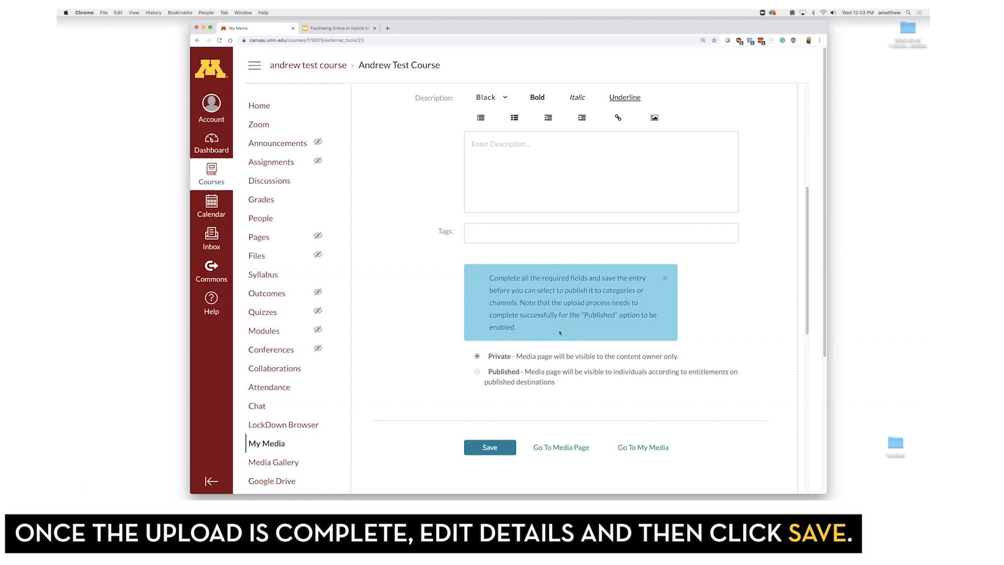
{"action": "mouse_move", "coordinate": [477, 372]}
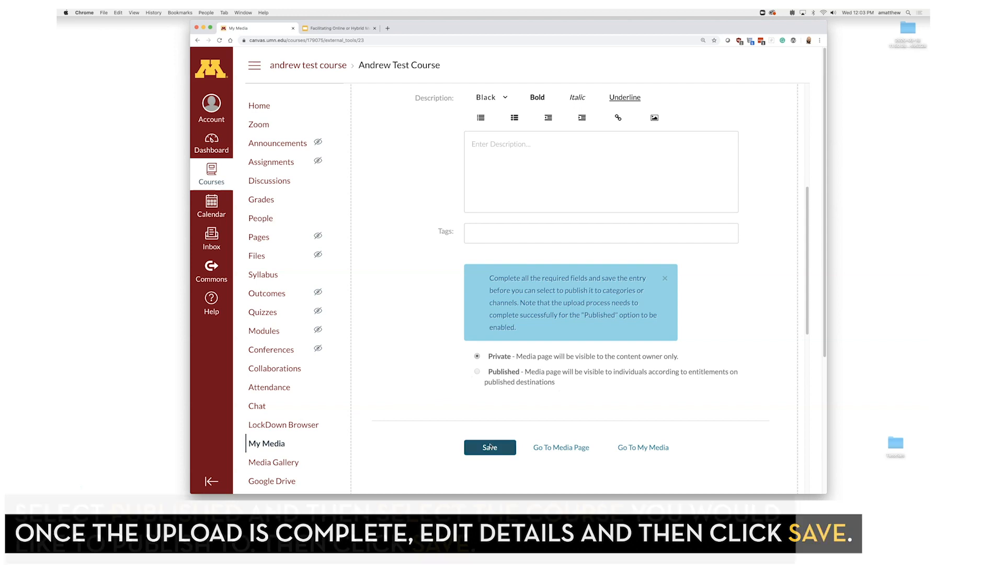
{"action": "left_click", "coordinate": [490, 447]}
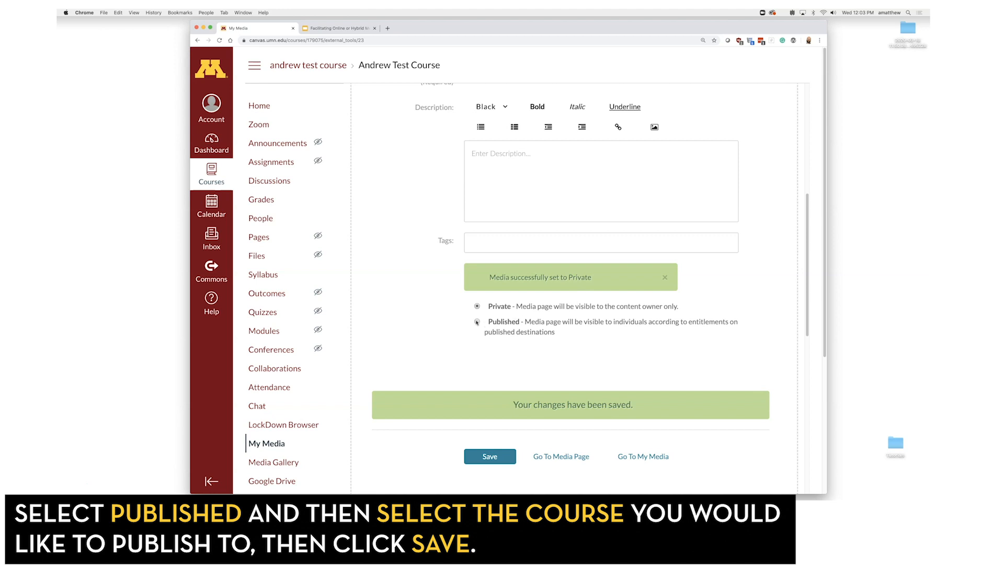
Step: Mark the lecture video Published to the Andrew Test Course channel and save
{"action": "left_click", "coordinate": [477, 314]}
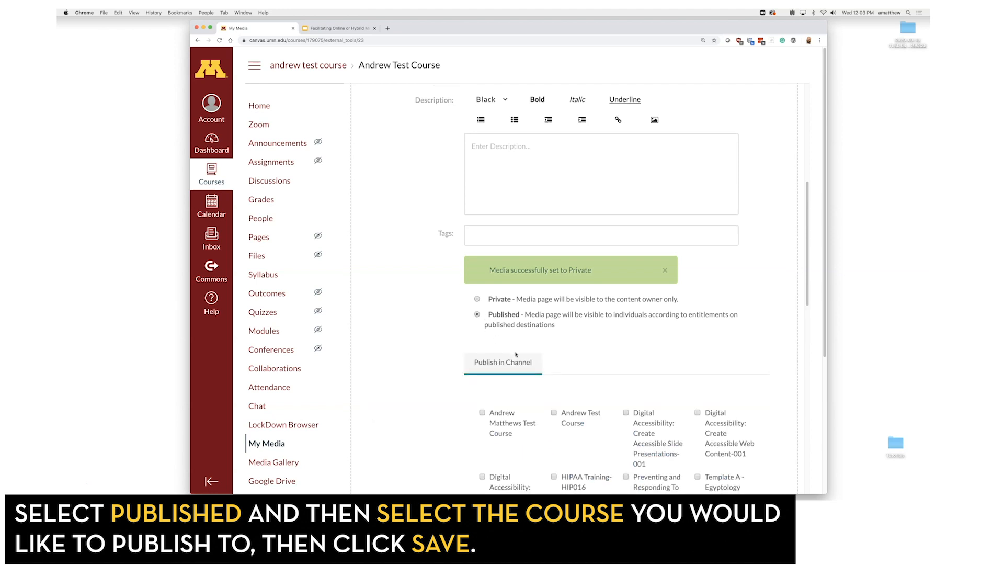
{"action": "scroll", "scroll_direction": "down", "scroll_amount": 3}
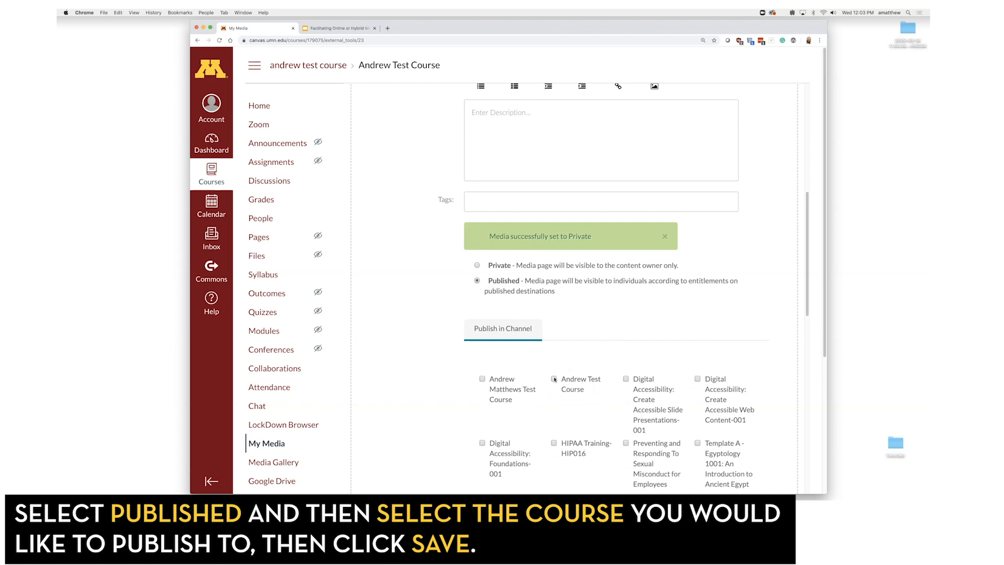
{"action": "left_click", "coordinate": [554, 361]}
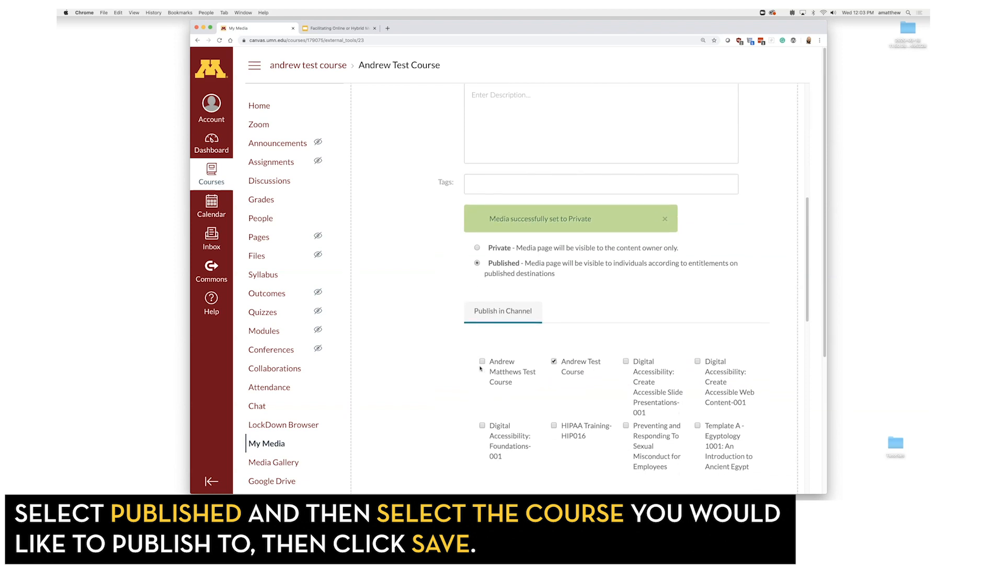
{"action": "left_click", "coordinate": [490, 430]}
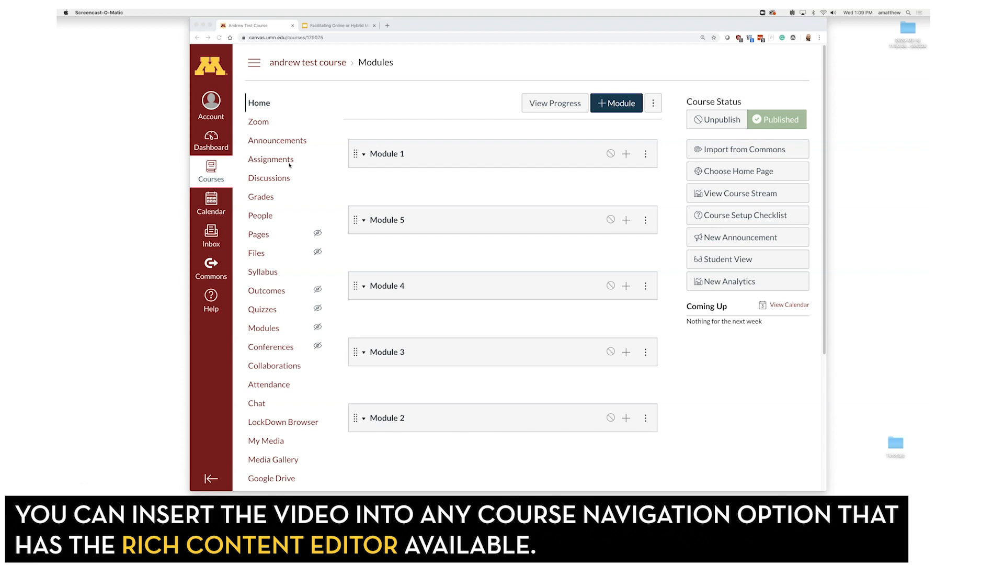
{"action": "mouse_move", "coordinate": [284, 179]}
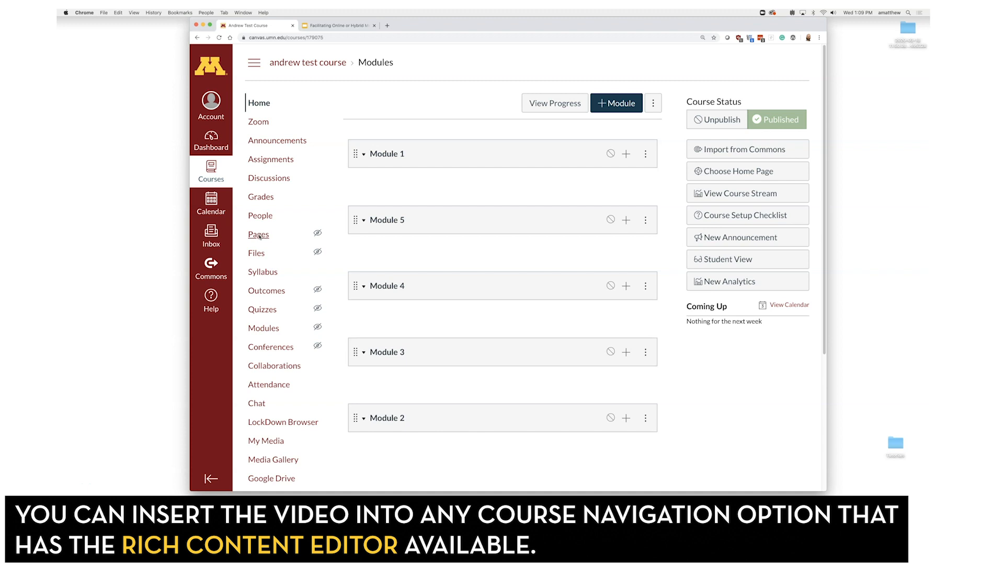
Step: Create a new blank page from the course's Pages list
{"action": "left_click", "coordinate": [258, 234]}
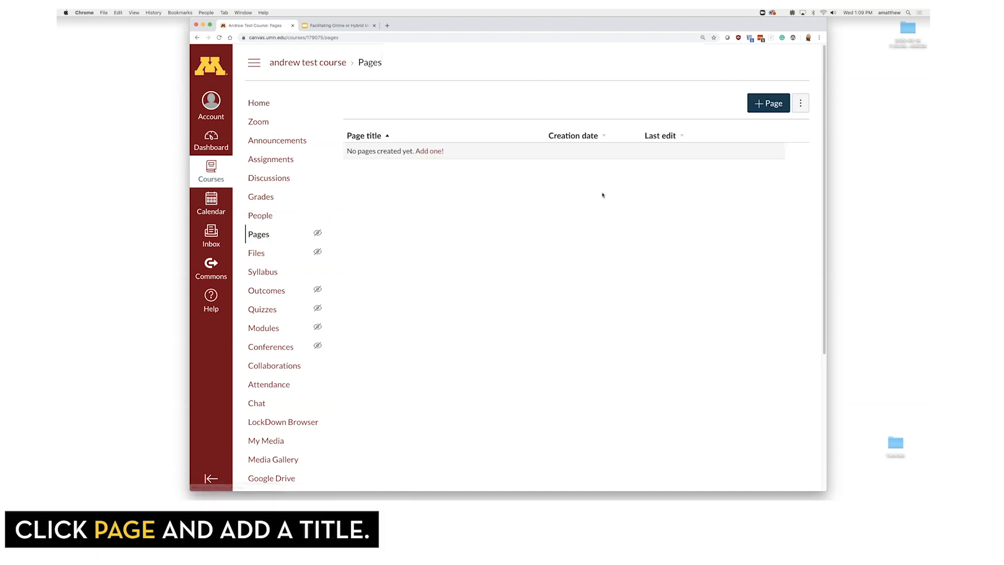
{"action": "left_click", "coordinate": [768, 103]}
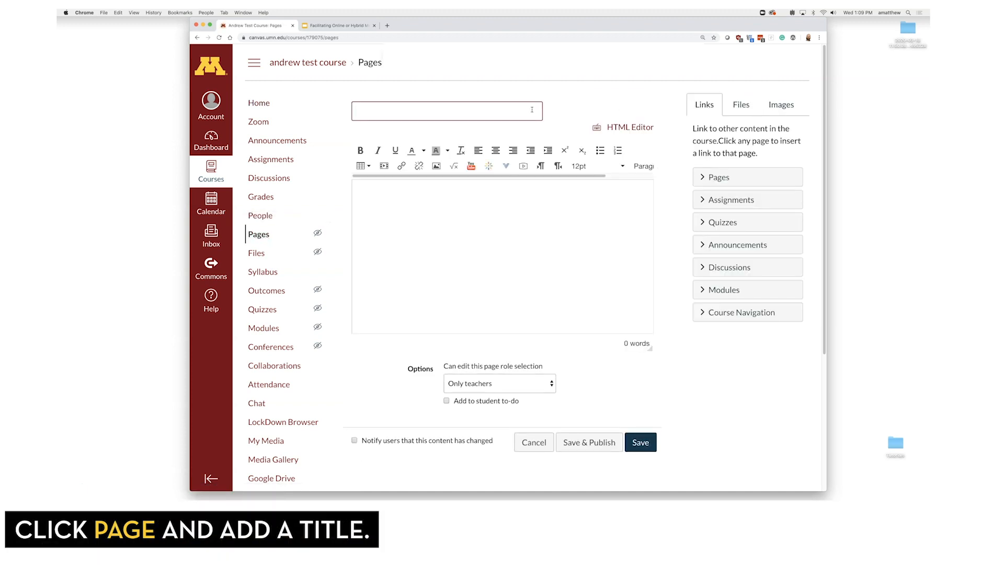
Step: Title the page 'Week1 lecture 2' and bring up the Embed Kaltura Media dialog
{"action": "type", "text": "W"}
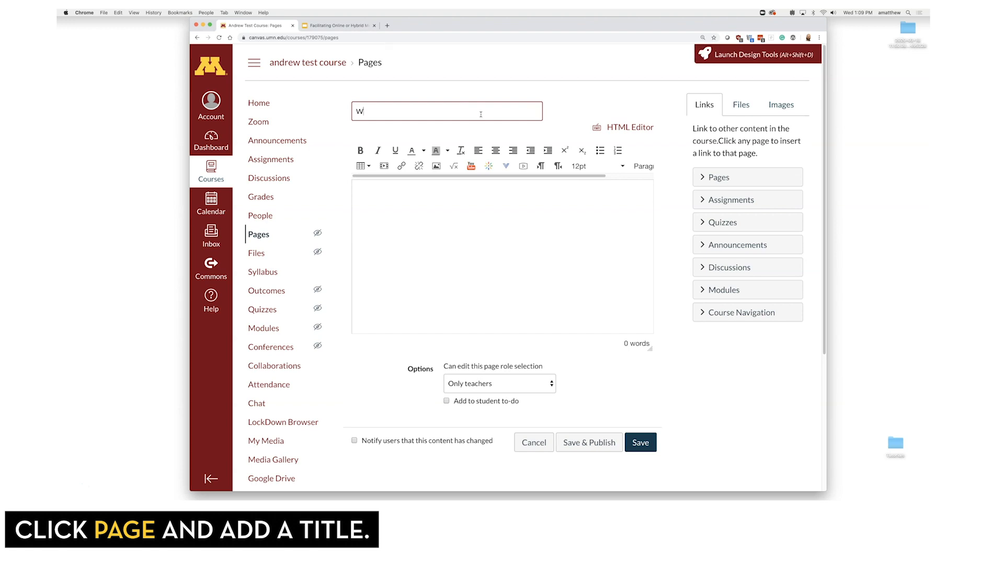
{"action": "type", "text": "eek1 lecture 2"}
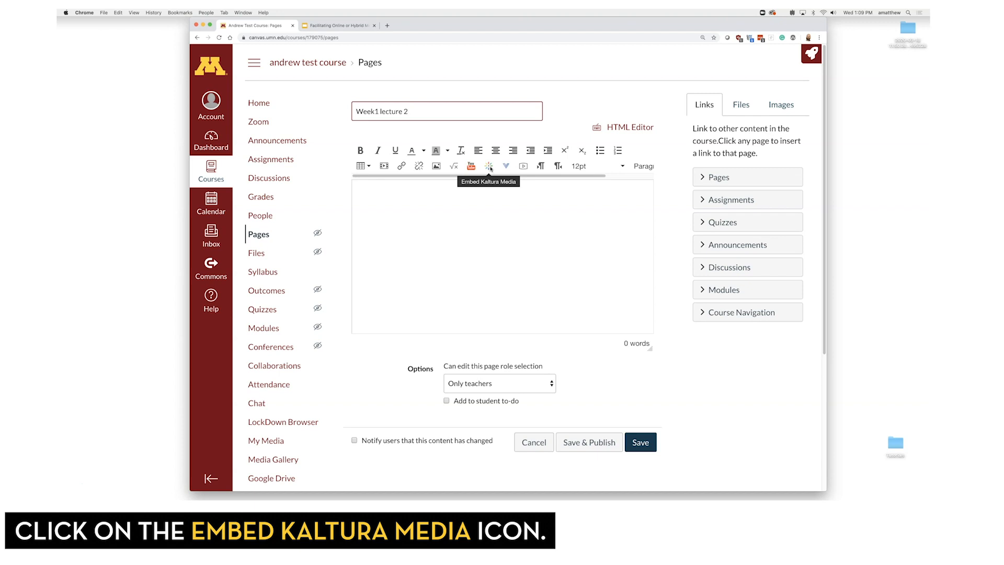
{"action": "left_click", "coordinate": [488, 166]}
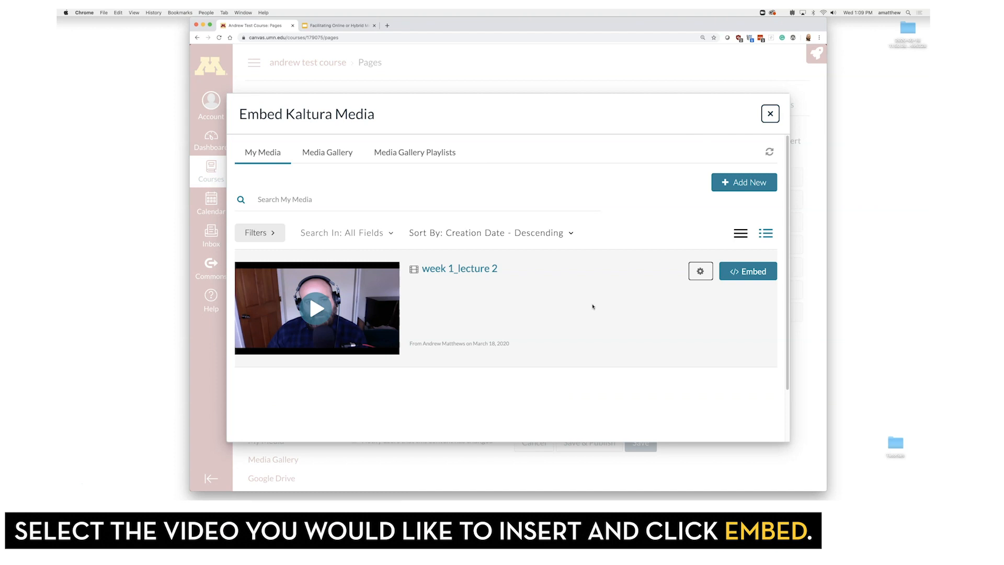
{"action": "mouse_move", "coordinate": [428, 325]}
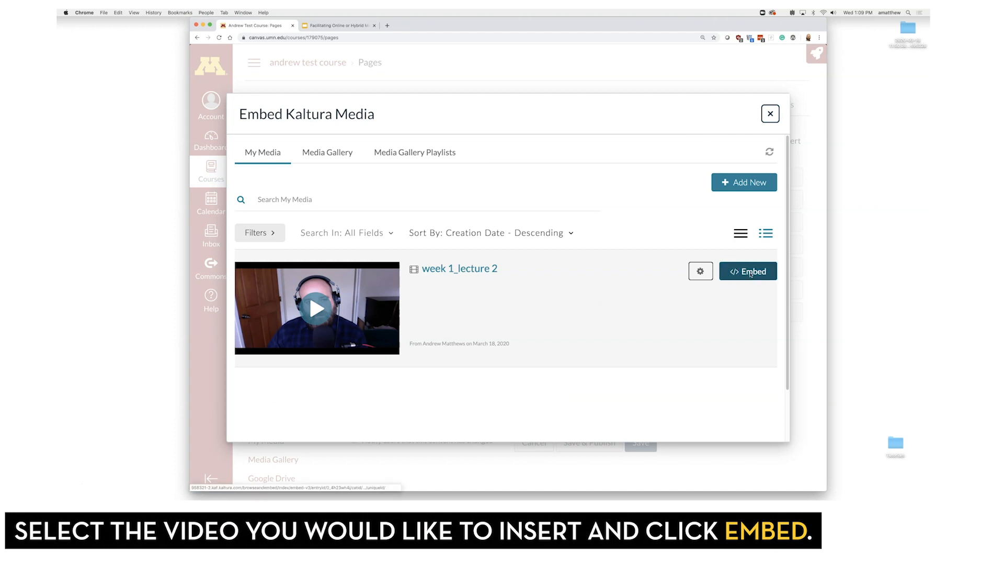
Step: Embed the week 1_lecture 2 video and Save & Publish the page
{"action": "left_click", "coordinate": [748, 271]}
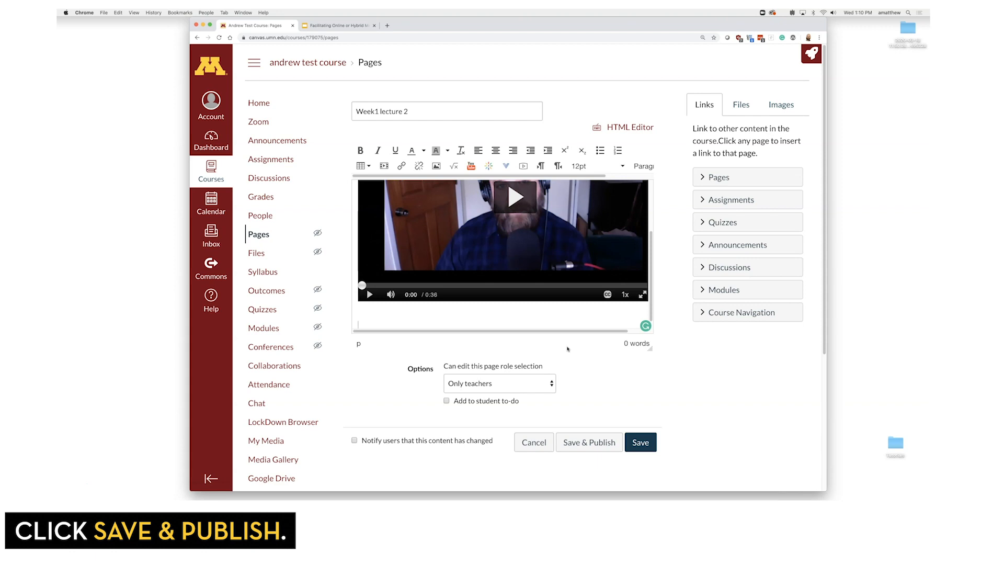
{"action": "mouse_move", "coordinate": [588, 442]}
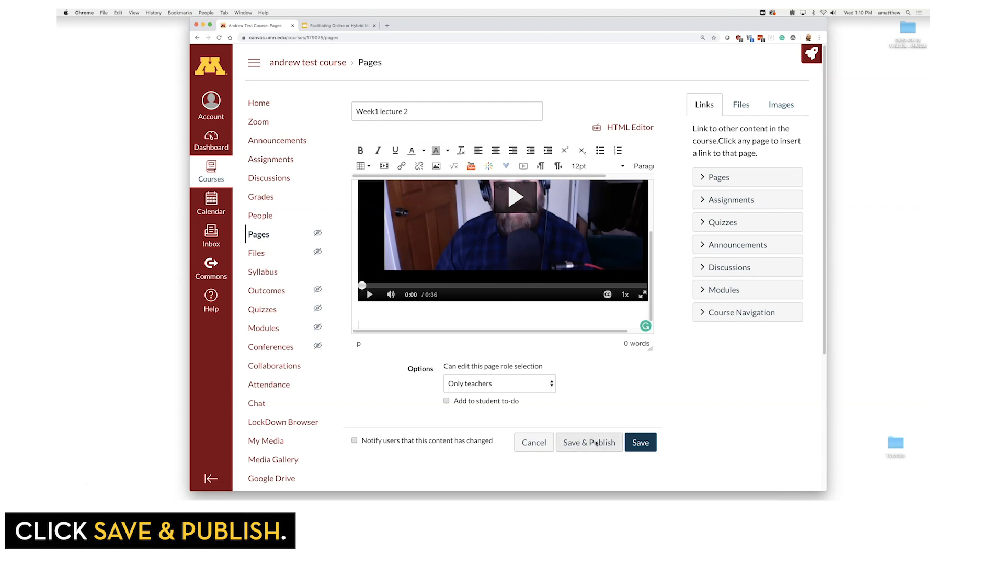
{"action": "left_click", "coordinate": [589, 442]}
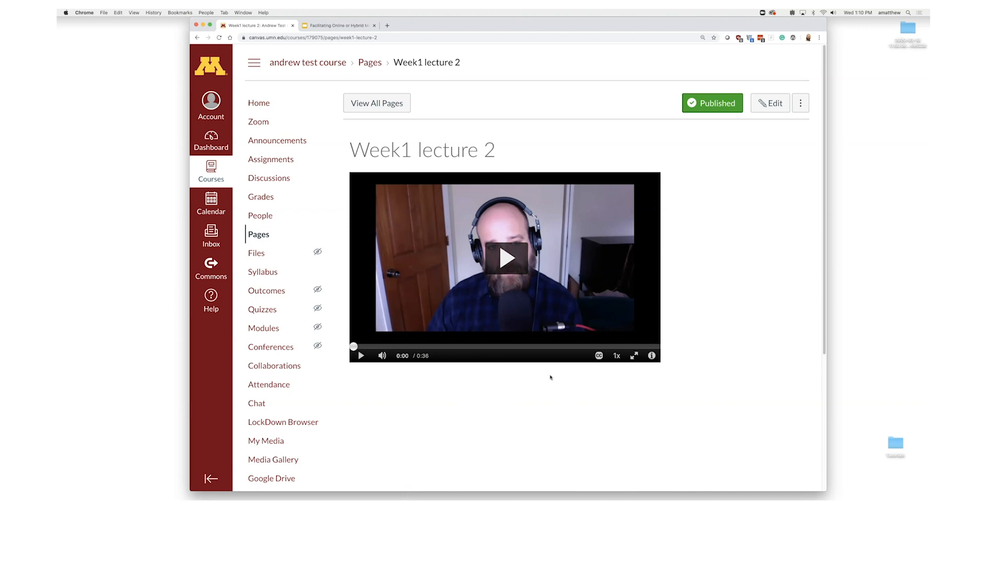
{"action": "mouse_move", "coordinate": [490, 406]}
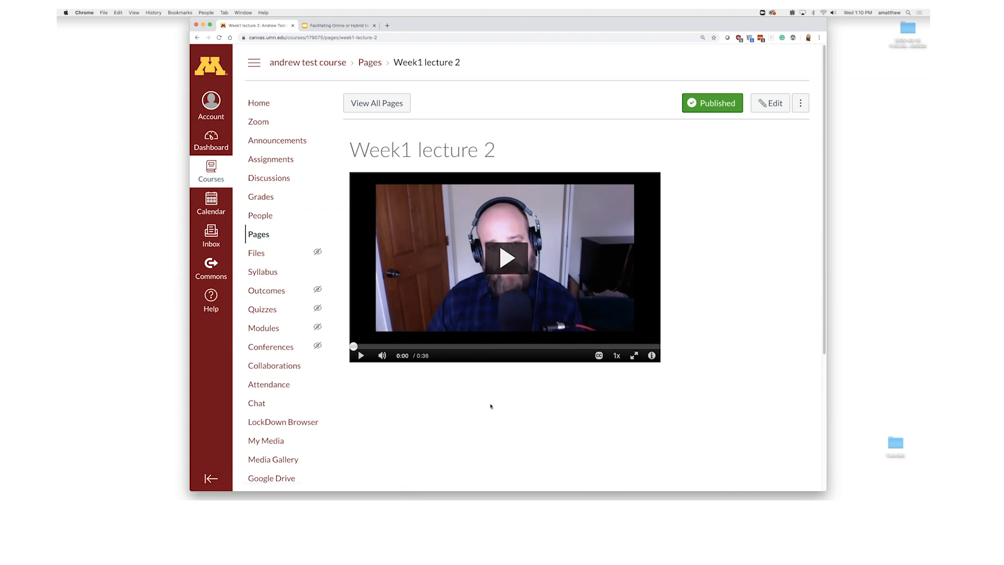
{"action": "mouse_move", "coordinate": [258, 121]}
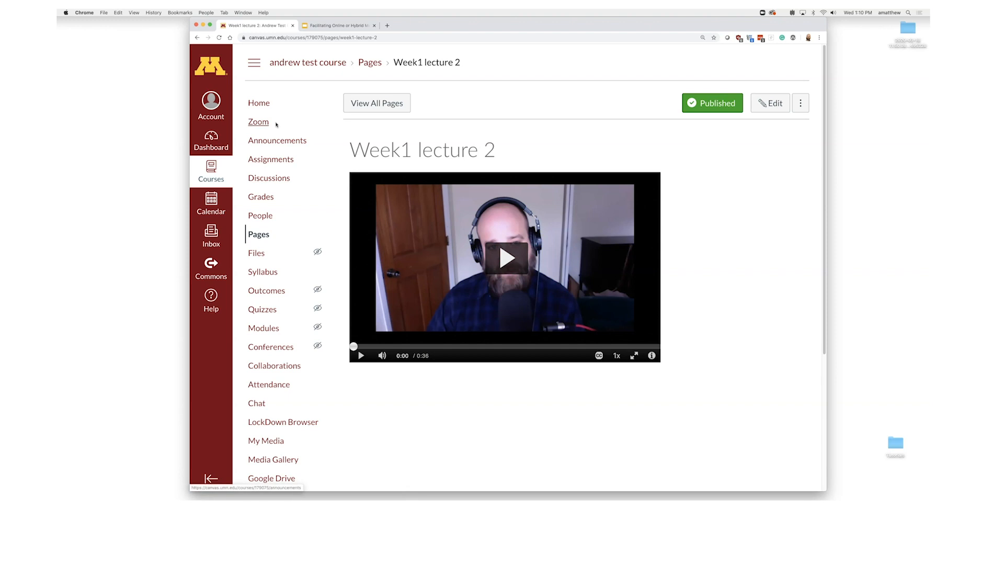